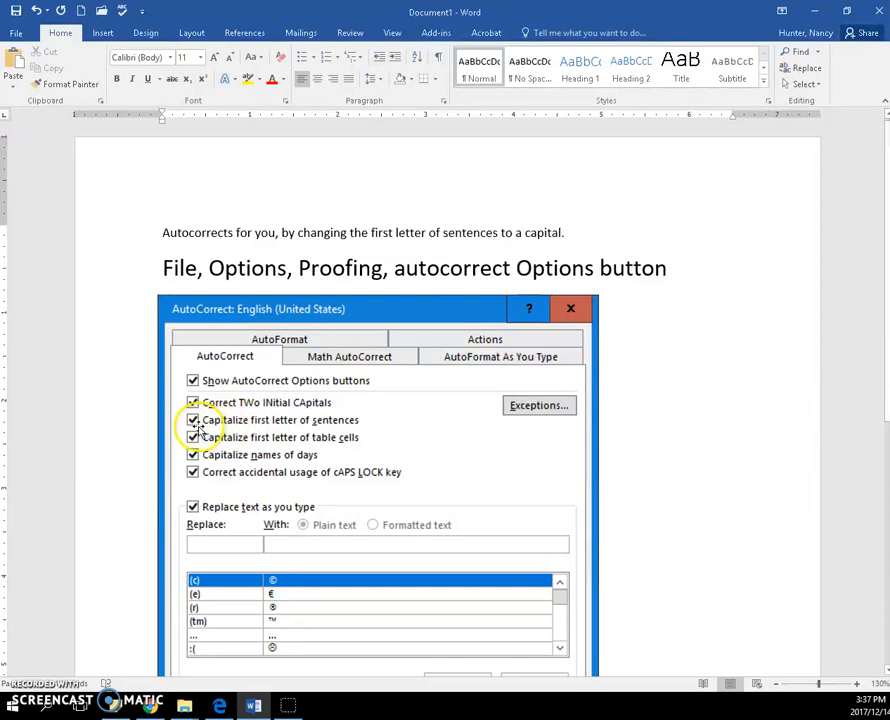
On a new line above the instructions heading, type 'autocorrects' so Word capitalizes it.
click(193, 420)
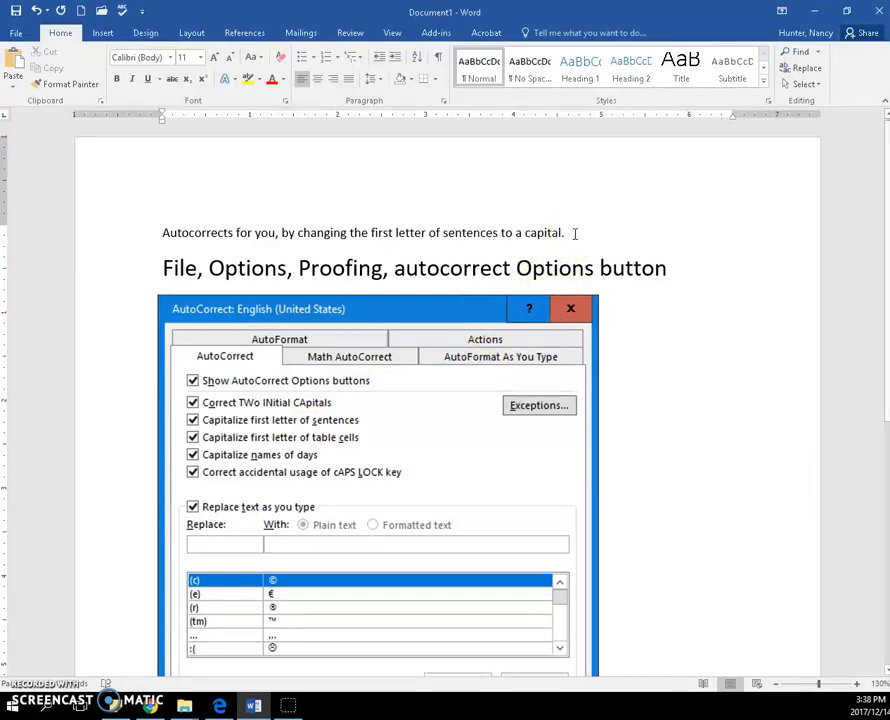
key(enter)
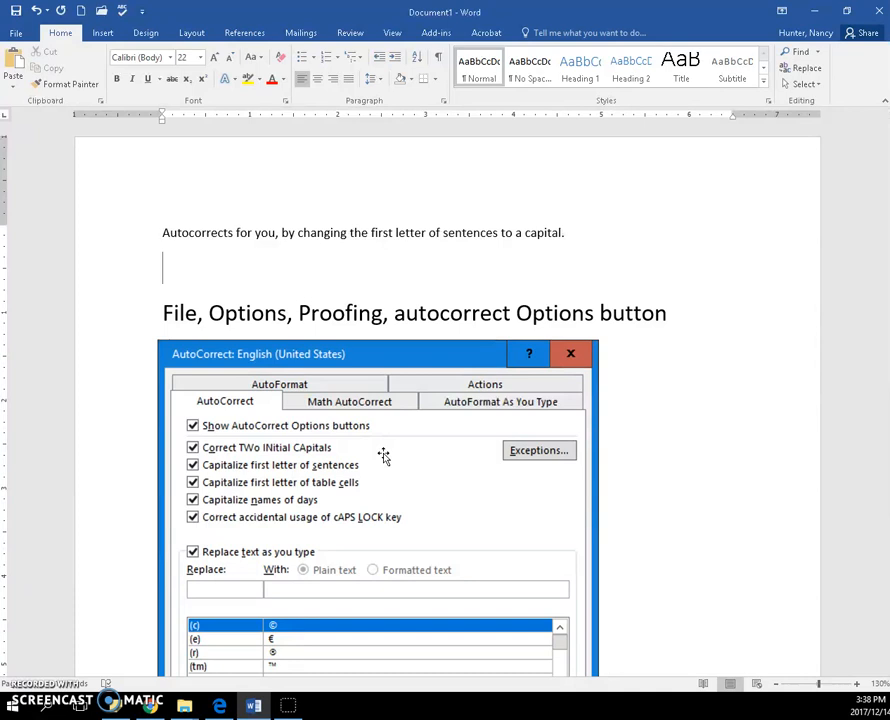
text(a)
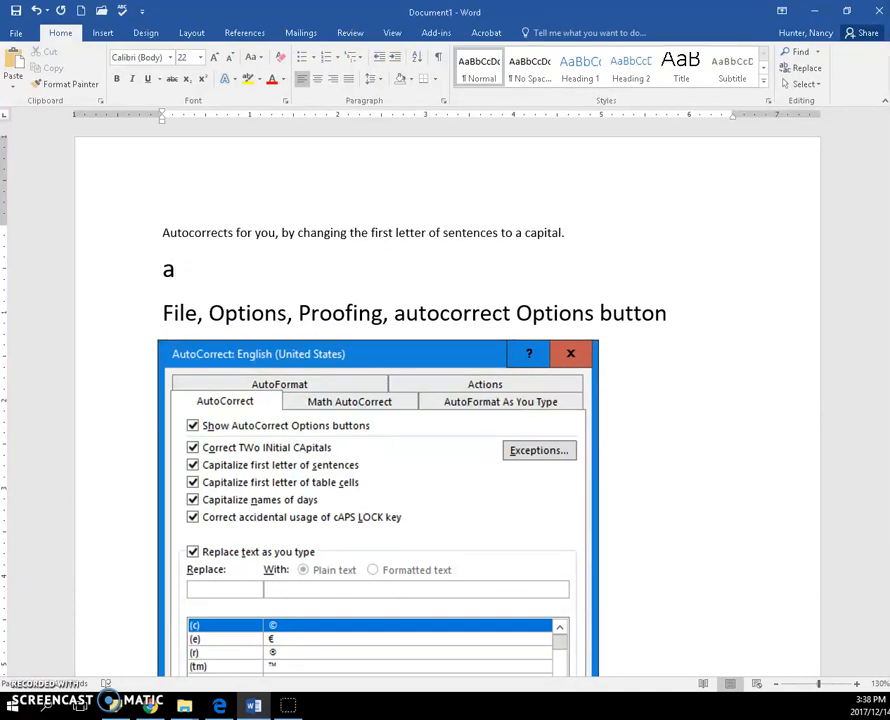
text(utocorrec)
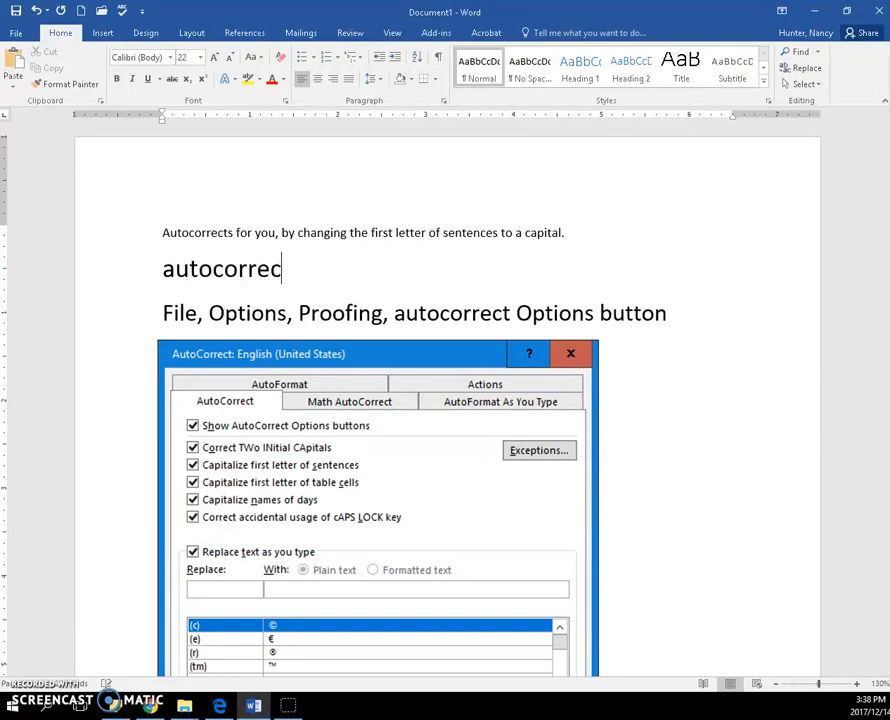
text(ts)
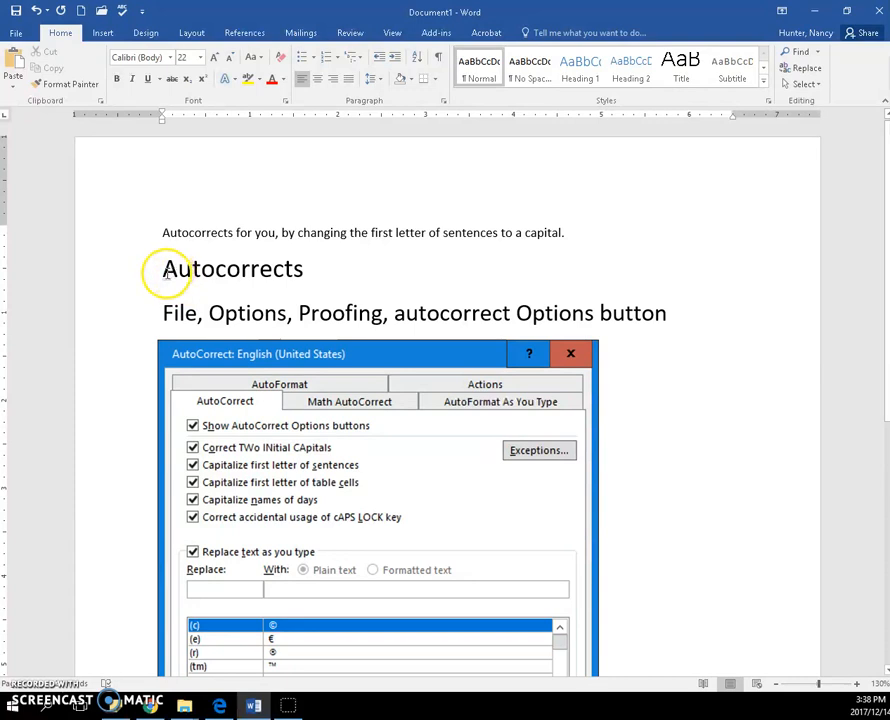
Undo the automatic capitalization of 'Autocorrects' through the AutoCorrect Options button.
double_click(230, 268)
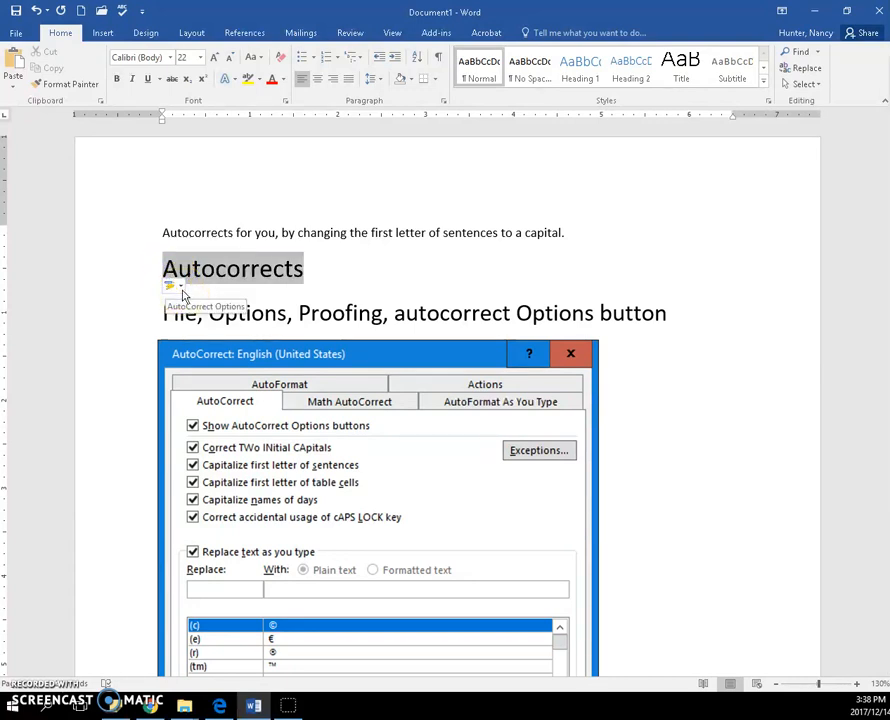
click(171, 287)
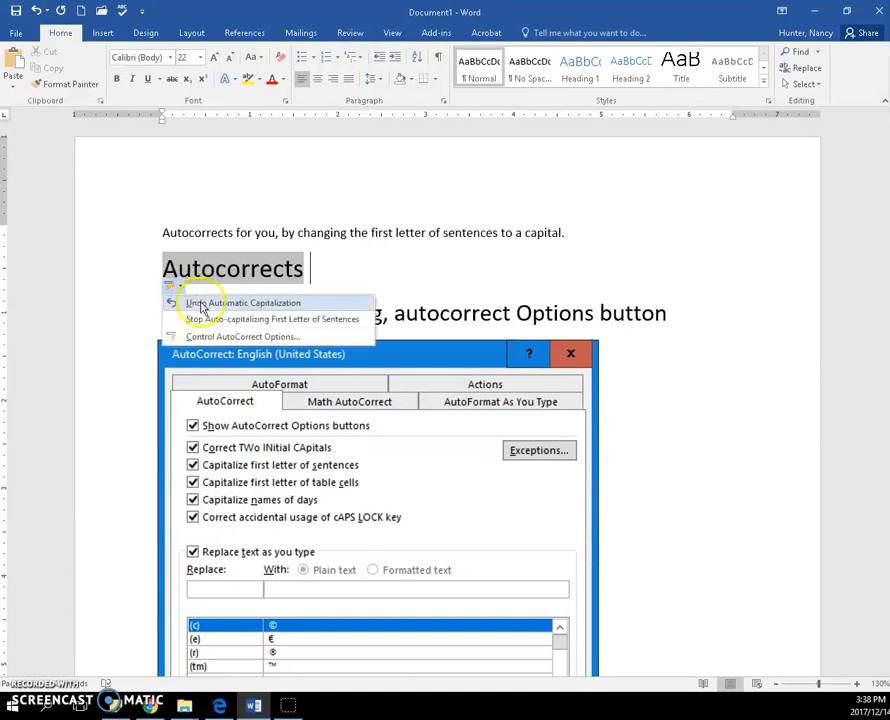
click(248, 302)
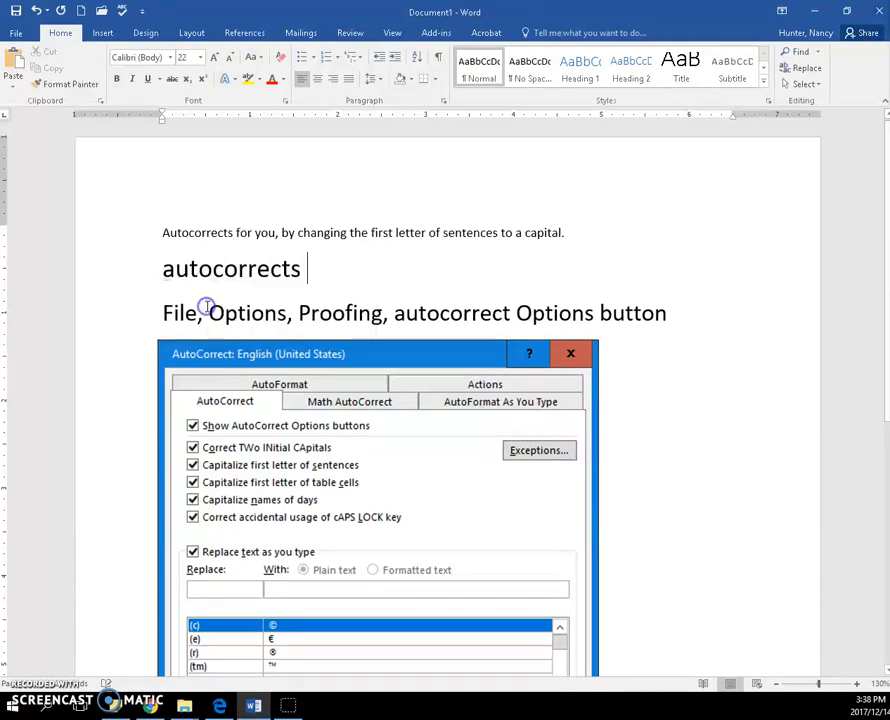